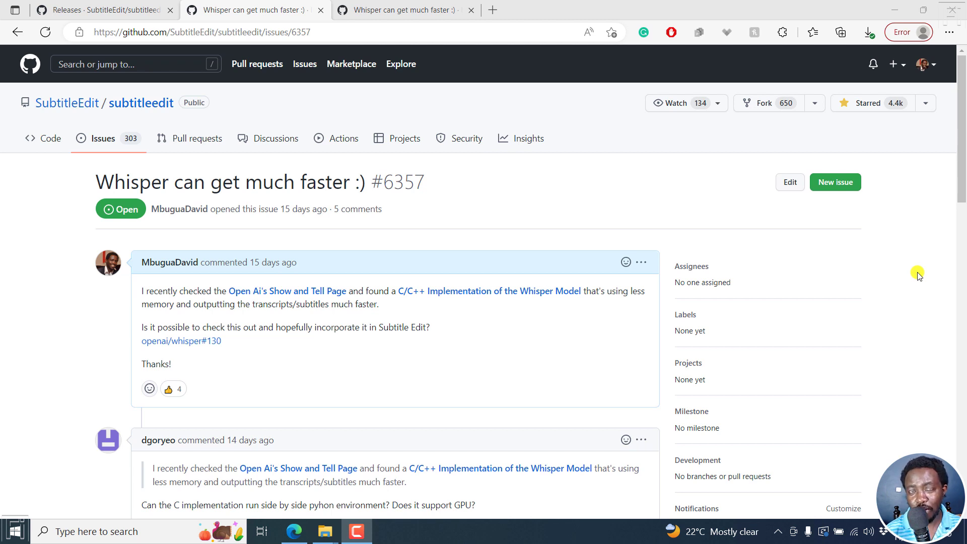
mouse_move(602, 232)
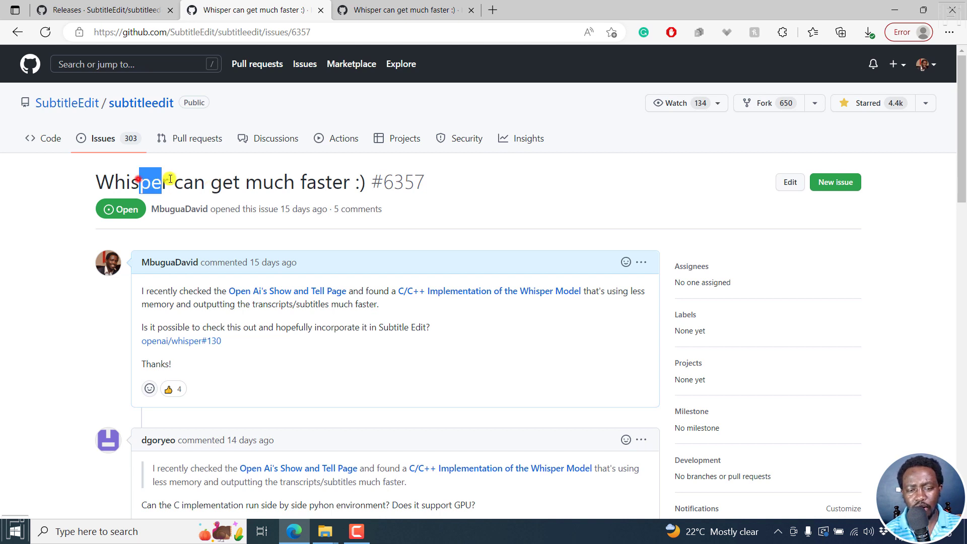
Step: Scroll the issue thread down to the maintainer's comment with the SubtitleEditBeta.zip link
left_click_drag(170, 181, 259, 183)
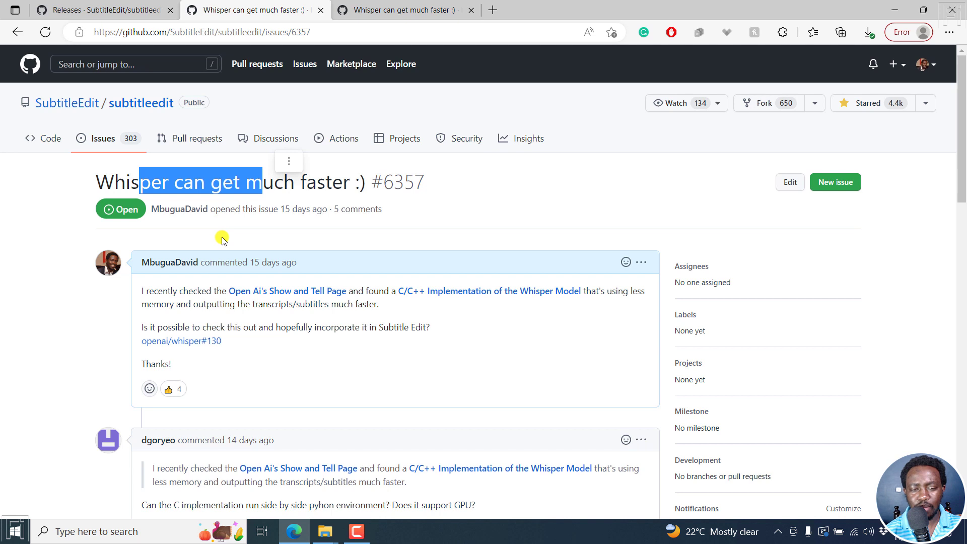
left_click(209, 228)
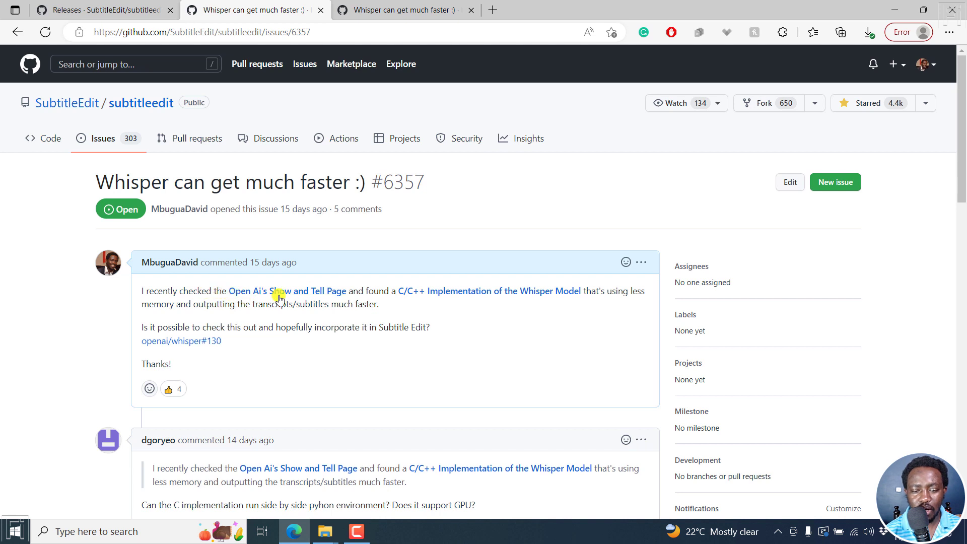
mouse_move(436, 312)
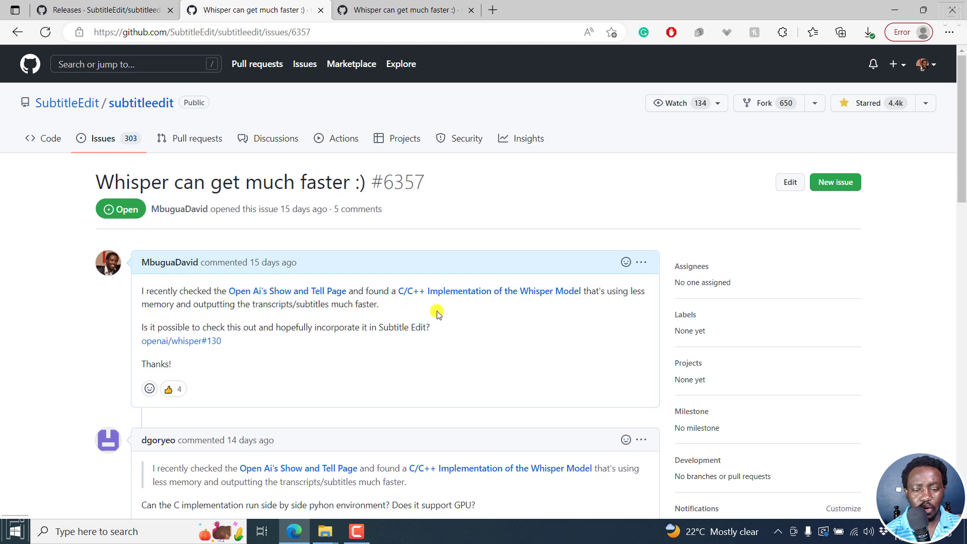
mouse_move(469, 310)
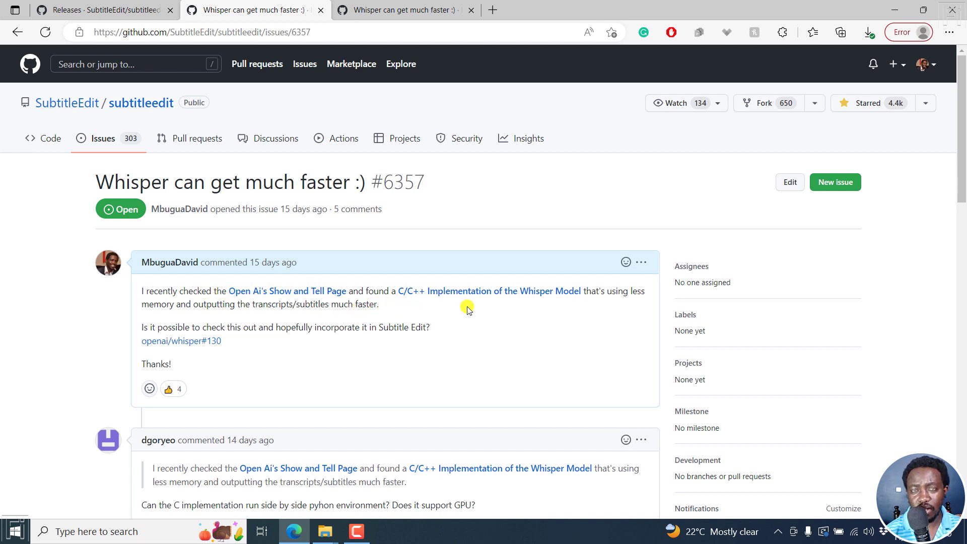
mouse_move(607, 300)
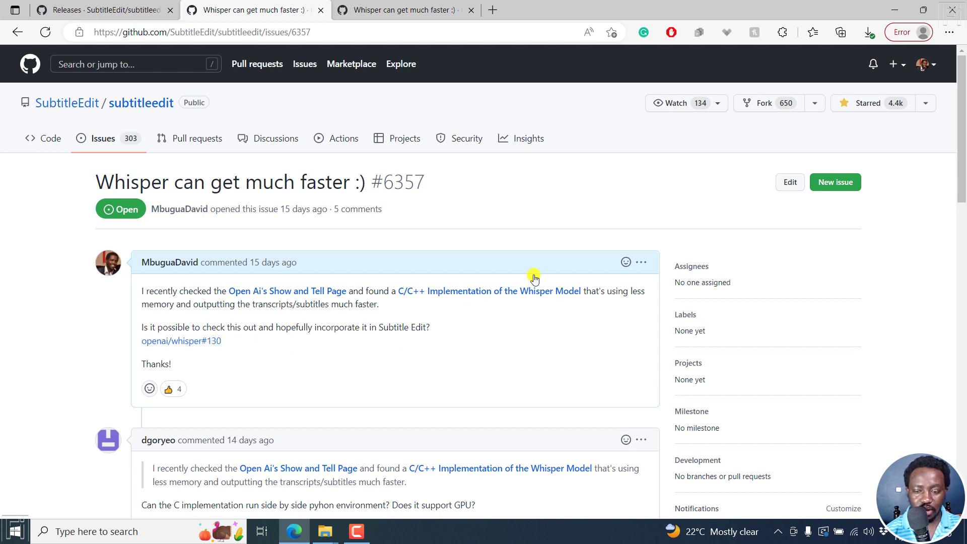
scroll("down", 3)
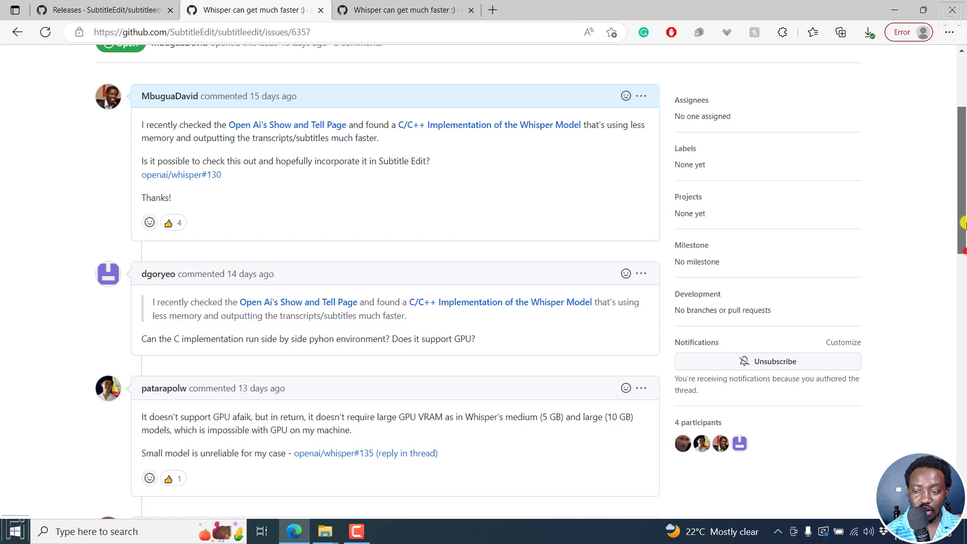
scroll("down", 3)
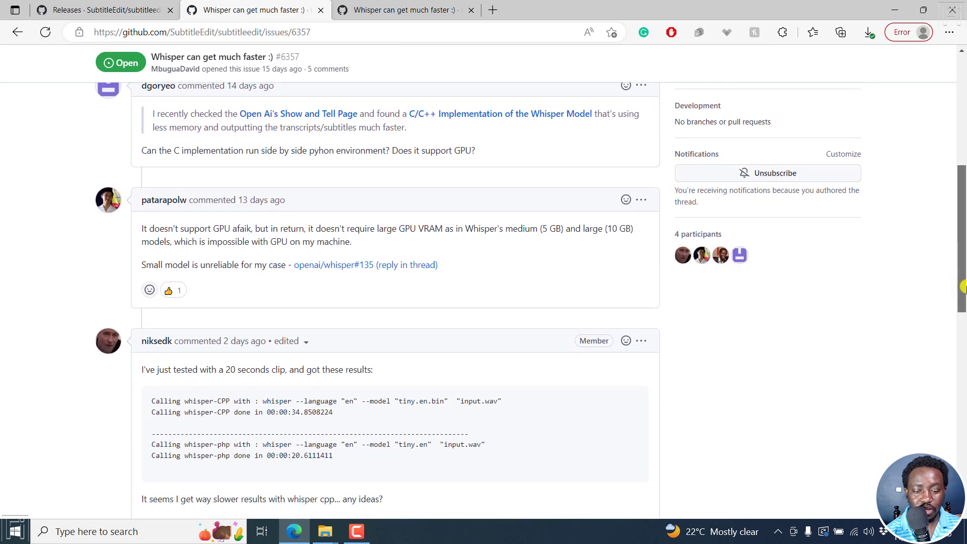
scroll("down", 3)
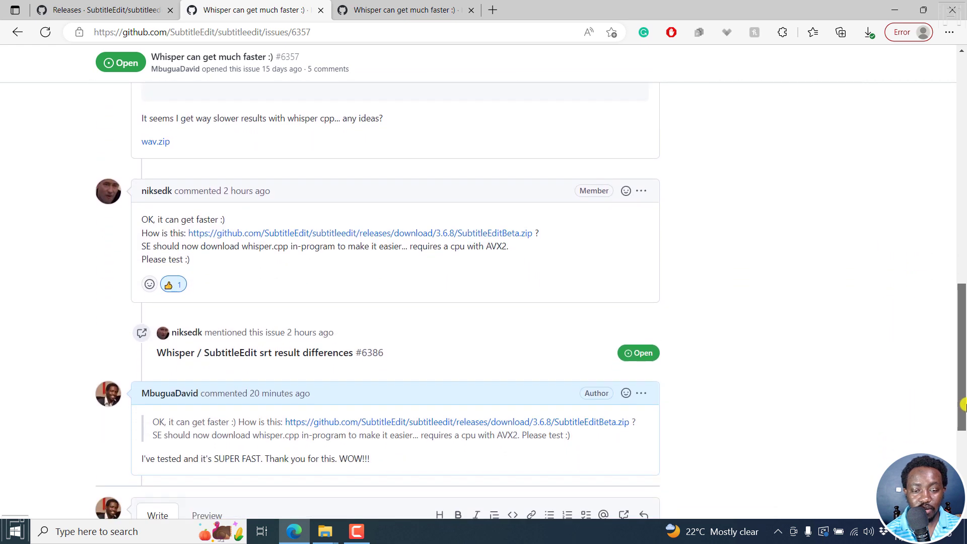
scroll("down", 3)
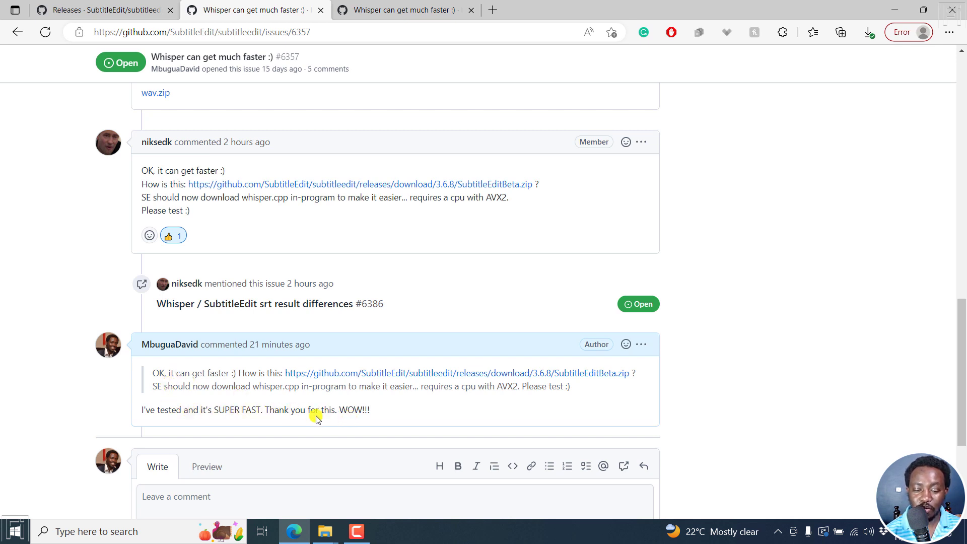
mouse_move(380, 184)
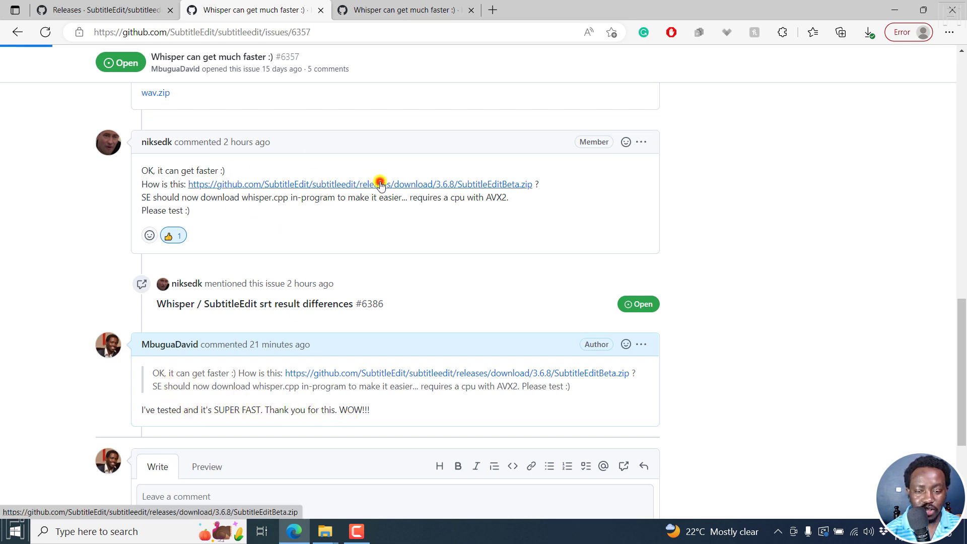
Step: Download SubtitleEditBeta.zip from the link in the maintainer's comment
left_click(359, 183)
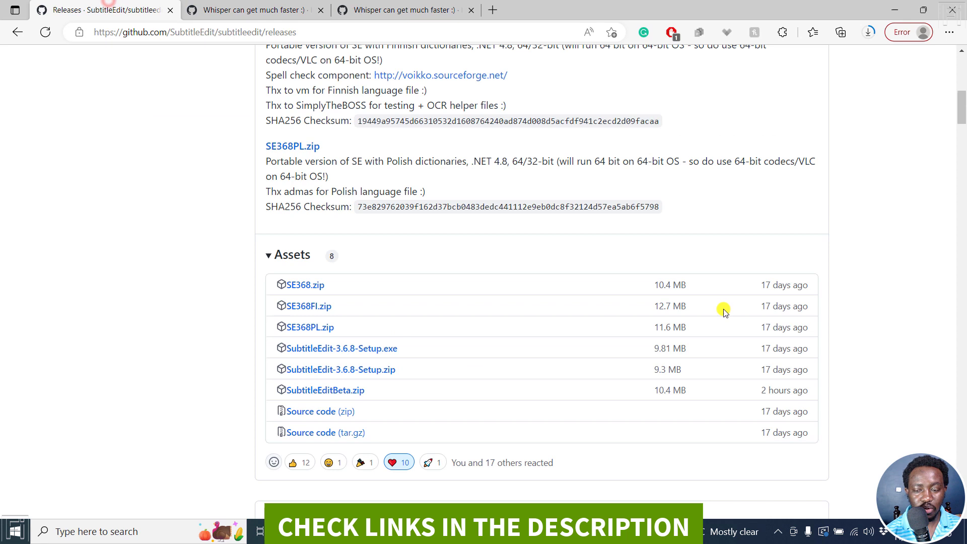
mouse_move(419, 339)
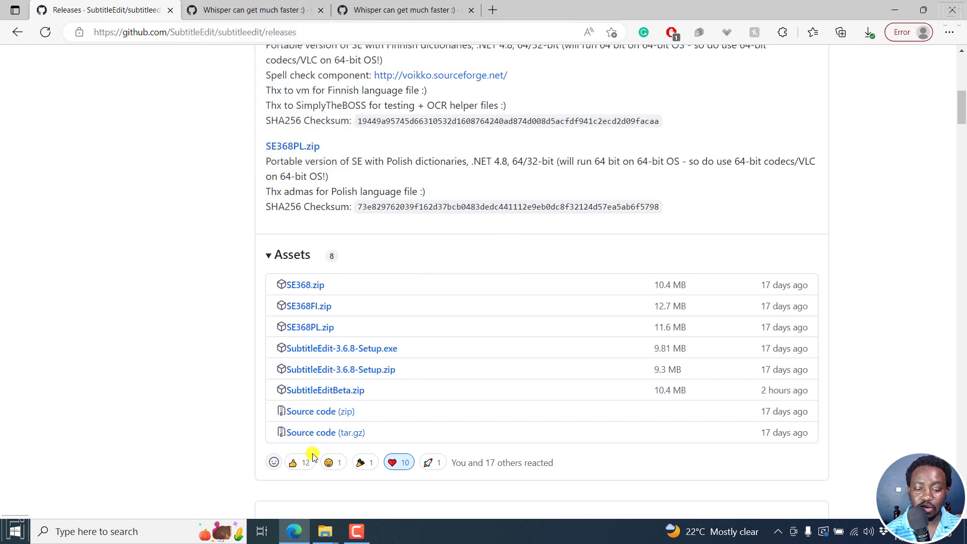
mouse_move(325, 531)
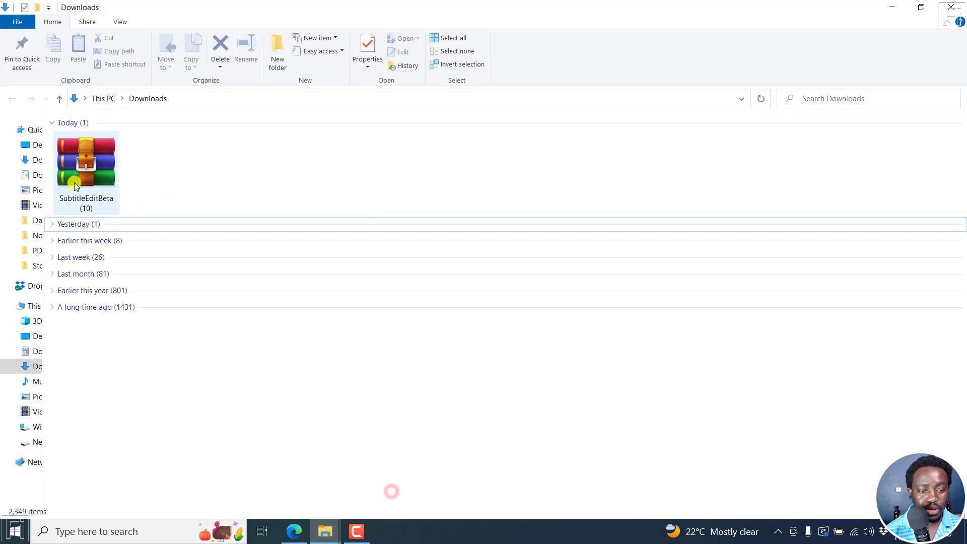
Step: Extract SubtitleEditBeta.zip with WinRAR into the sub -edit folder and select SubtitleEdit.exe
double_click(86, 161)
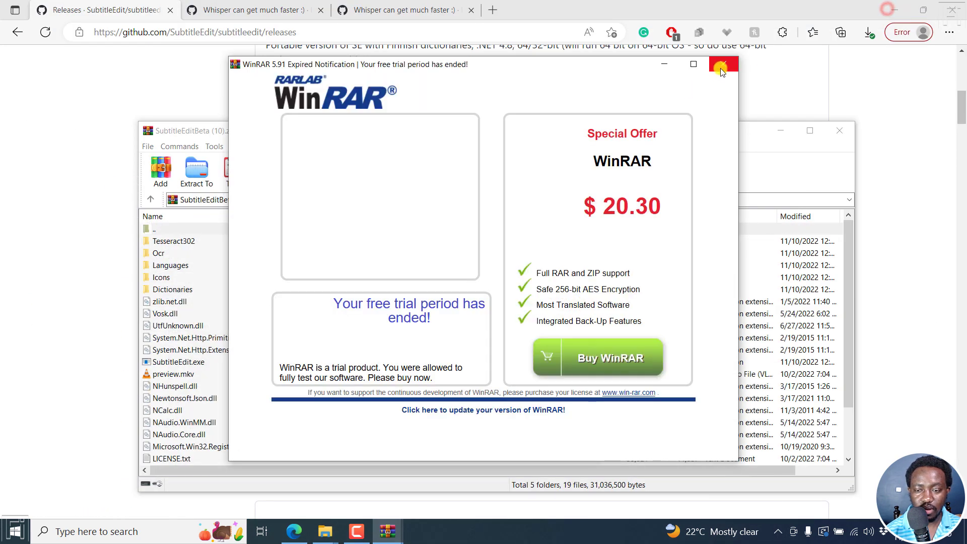
left_click(720, 64)
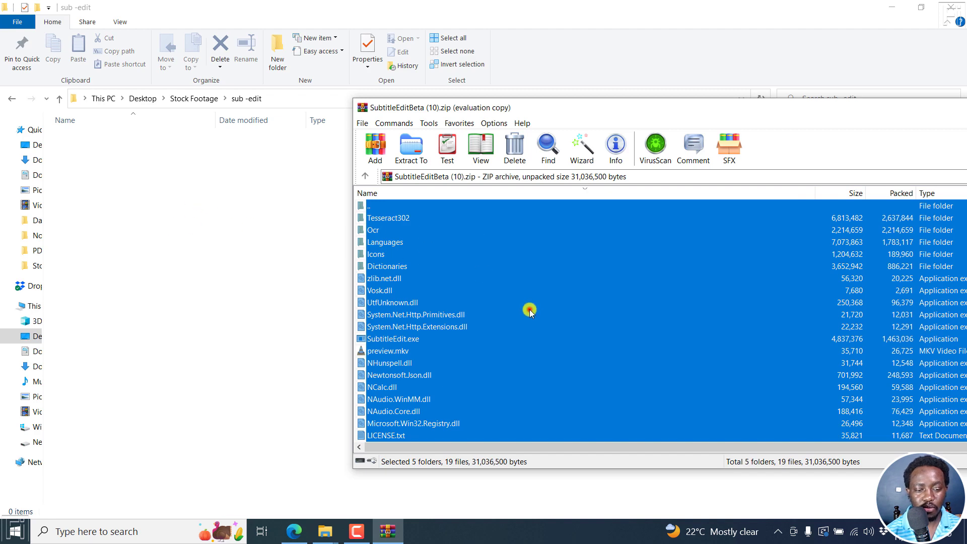
left_click(410, 148)
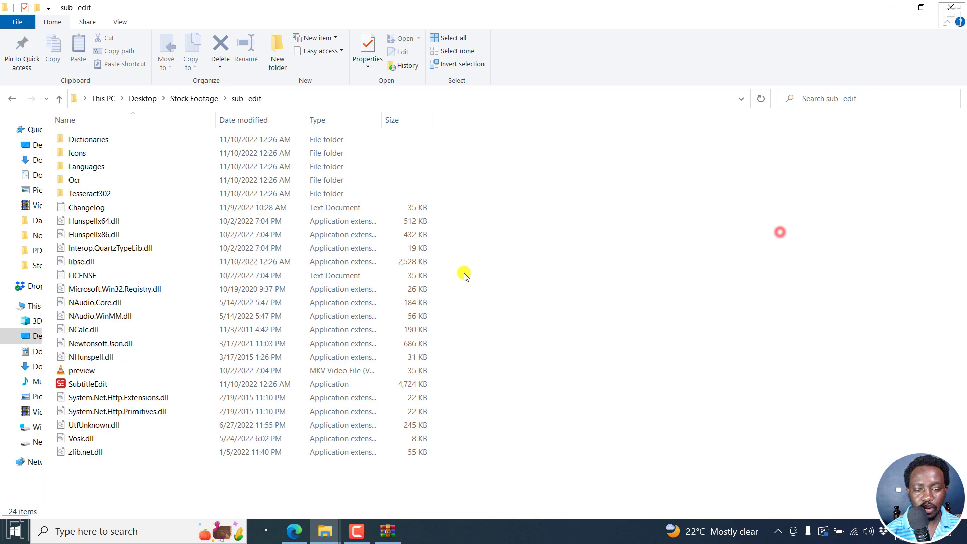
left_click(87, 384)
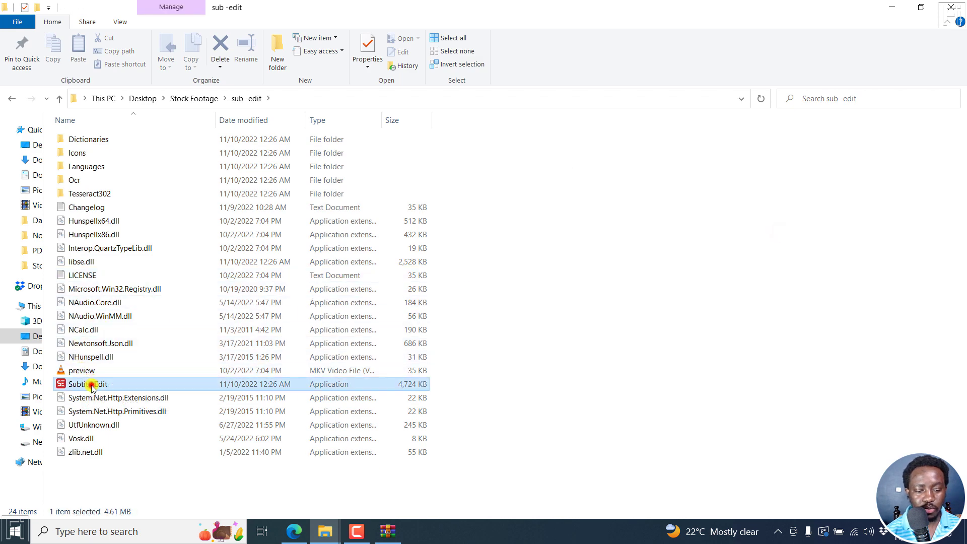
Step: Launch SubtitleEdit.exe and confirm in About that it is version 3.6.8 NEXT beta
double_click(83, 384)
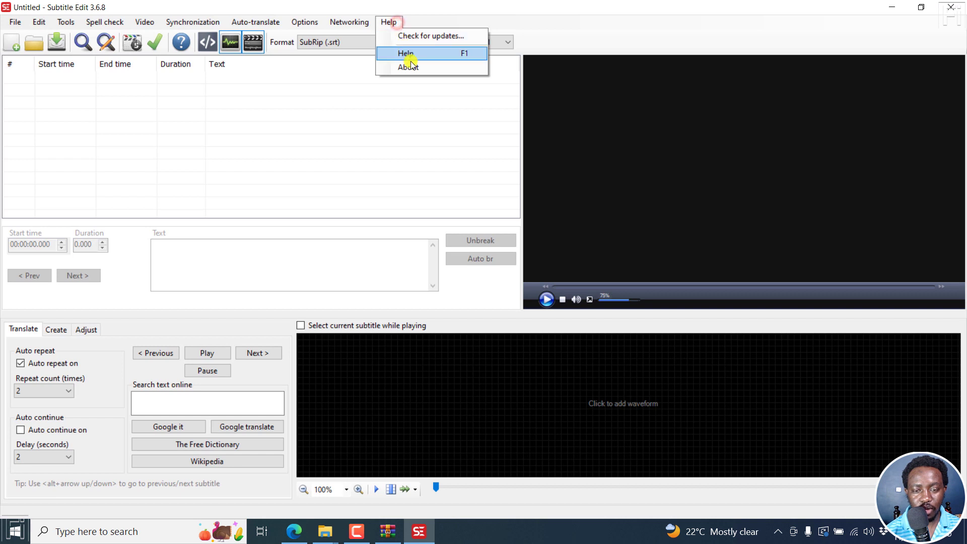
left_click(408, 67)
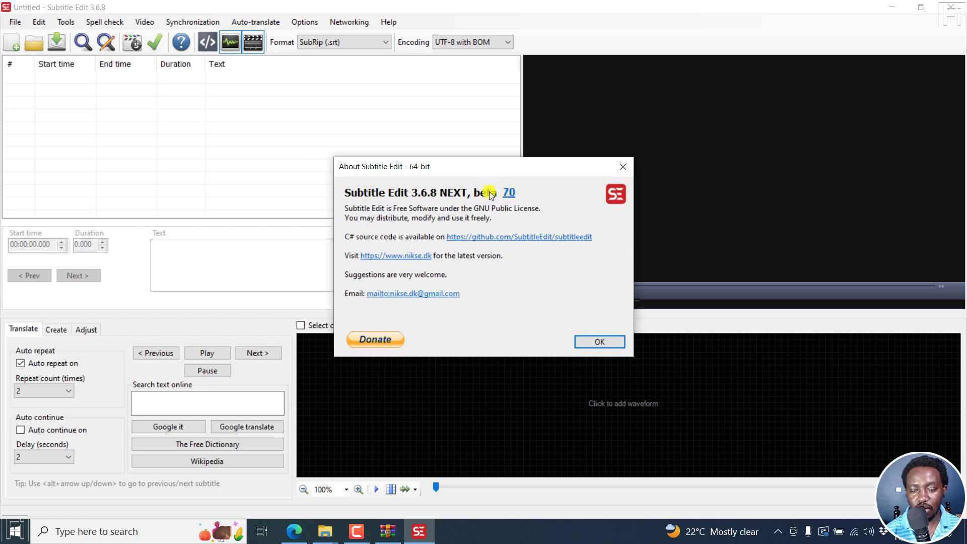
left_click(597, 341)
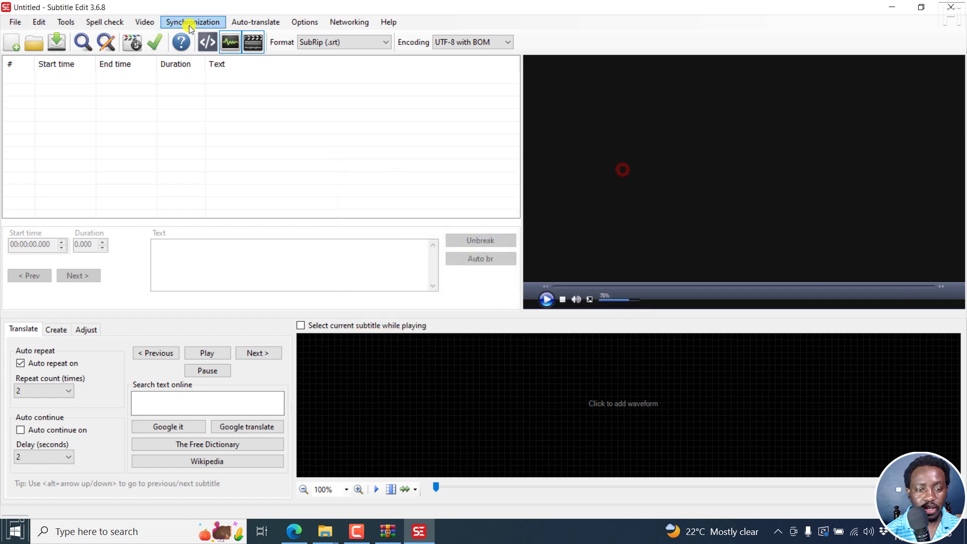
Step: Load a video and start Whisper audio-to-text from the Video menu
left_click(144, 22)
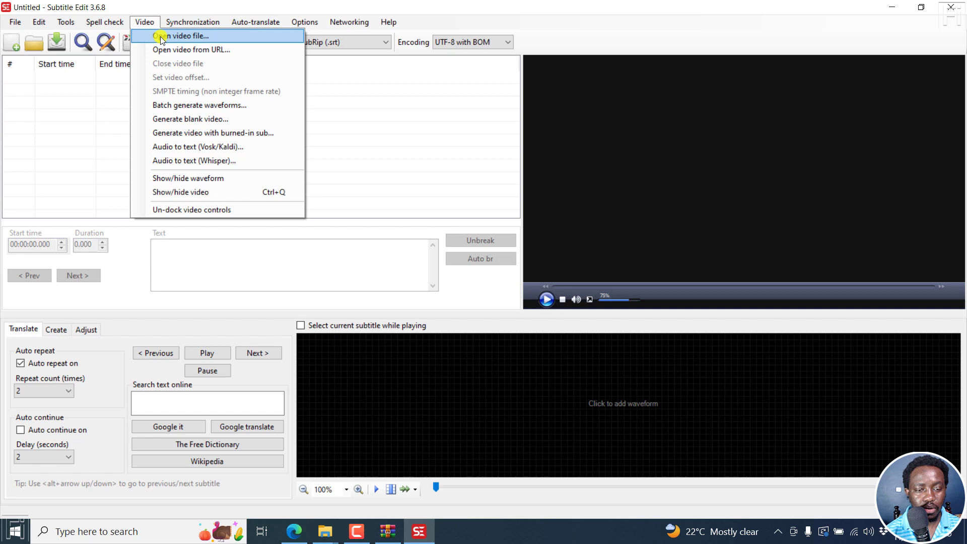
left_click(179, 36)
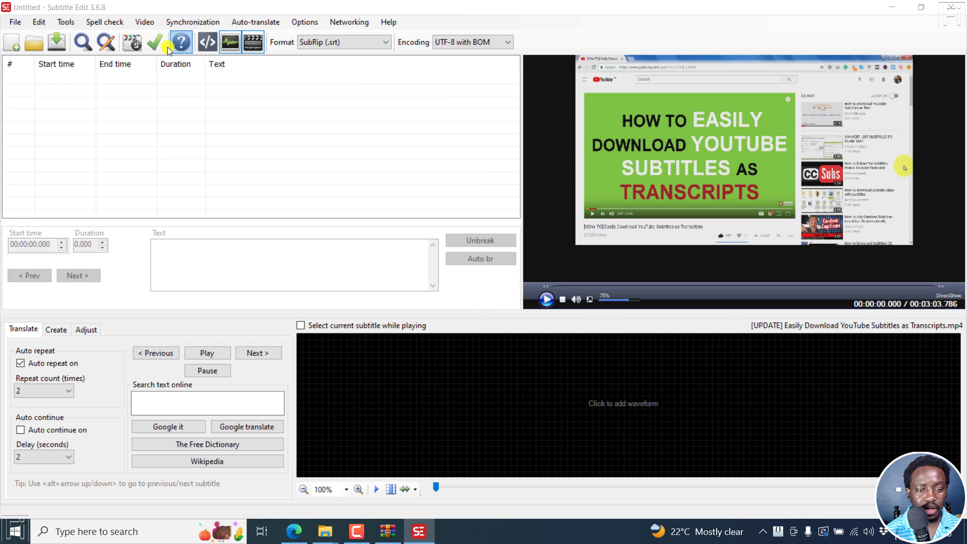
left_click(144, 22)
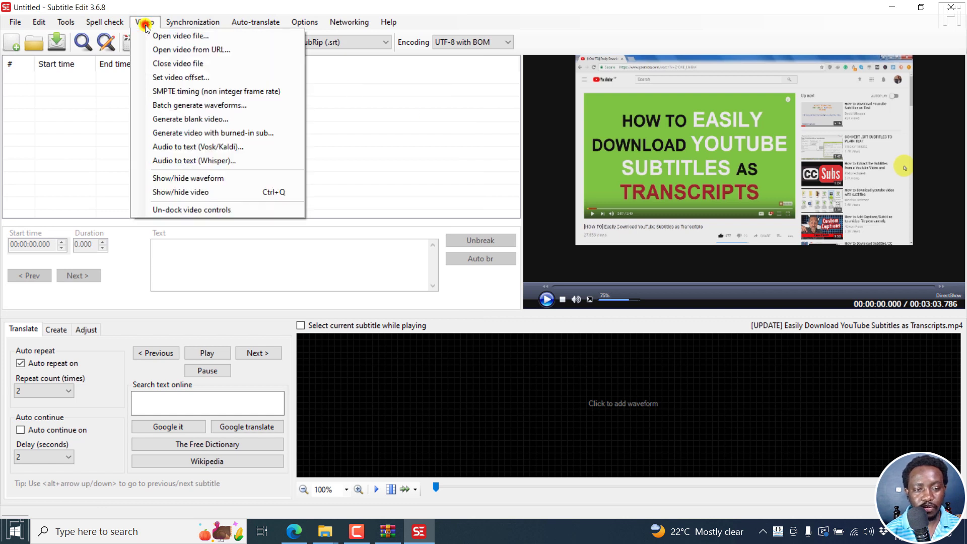
left_click(193, 160)
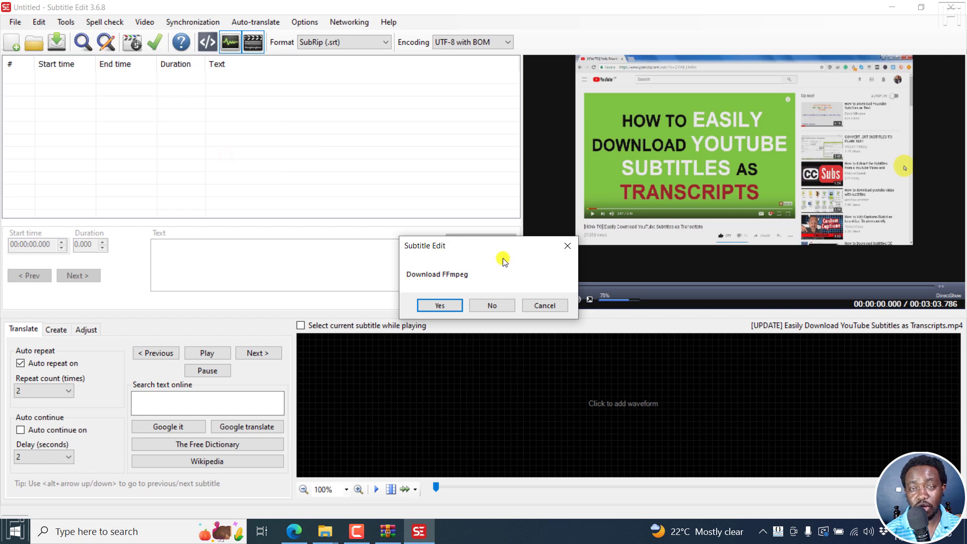
mouse_move(470, 258)
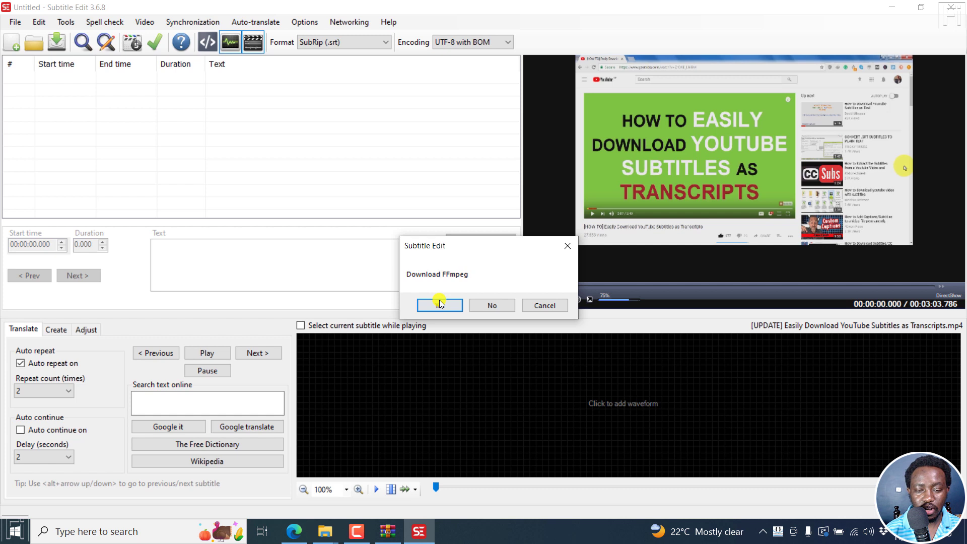
Step: Accept the FFmpeg download and acknowledge that it is ready for use
left_click(439, 305)
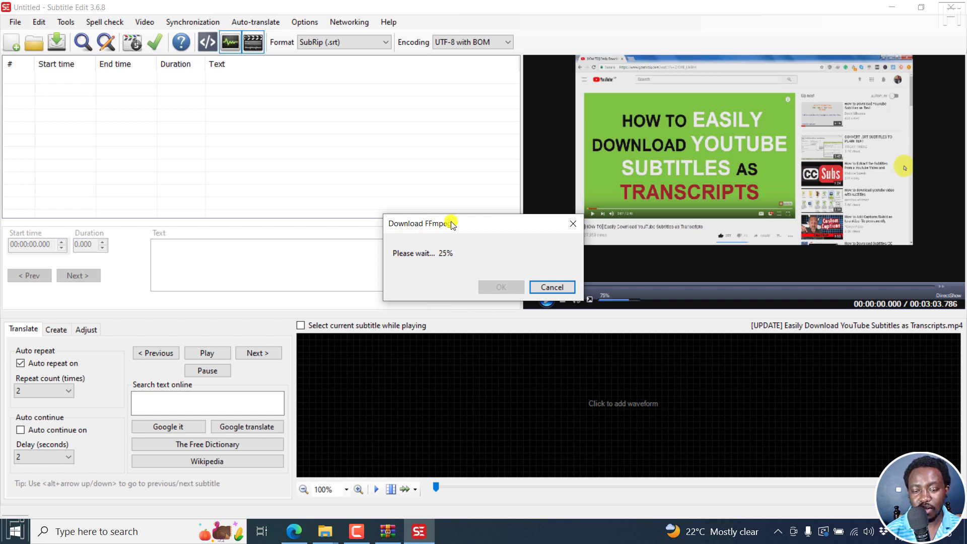
mouse_move(444, 117)
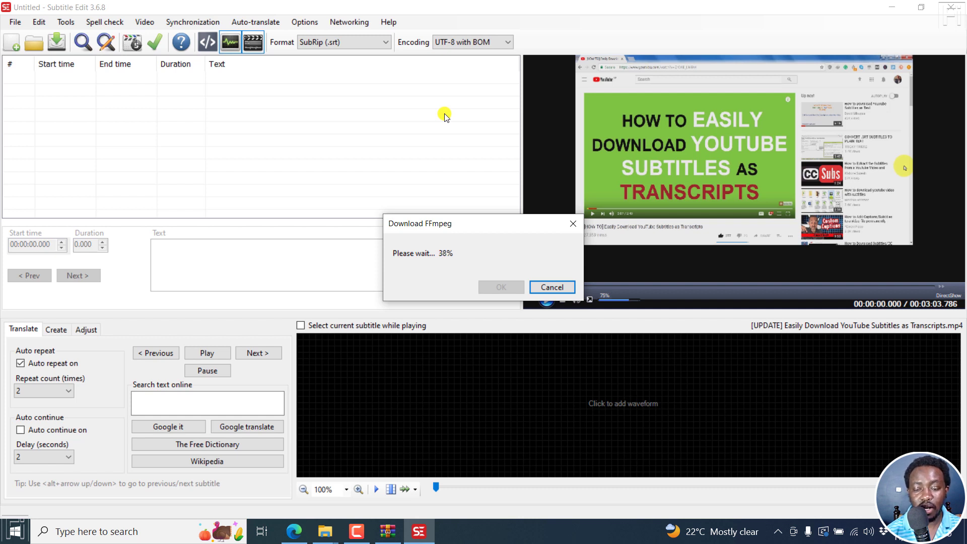
mouse_move(432, 152)
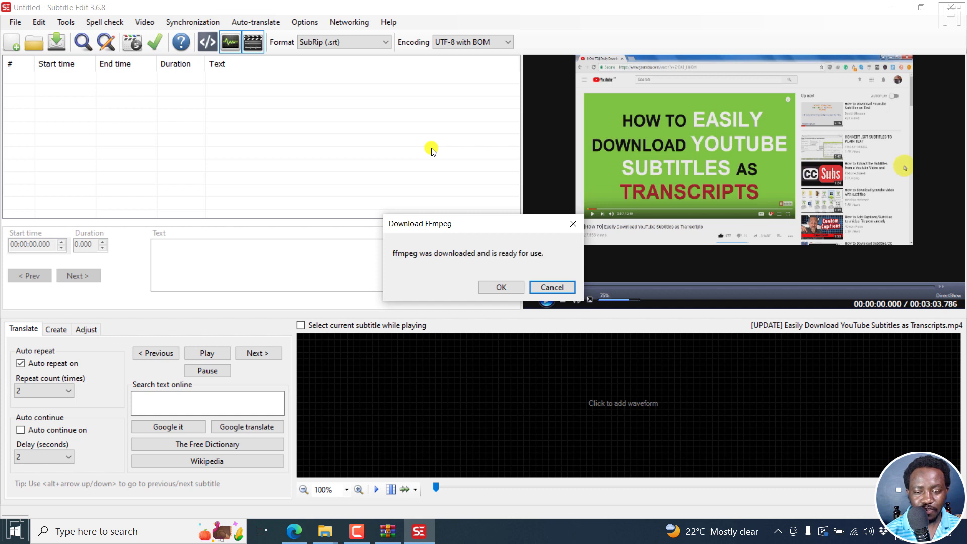
left_click(501, 287)
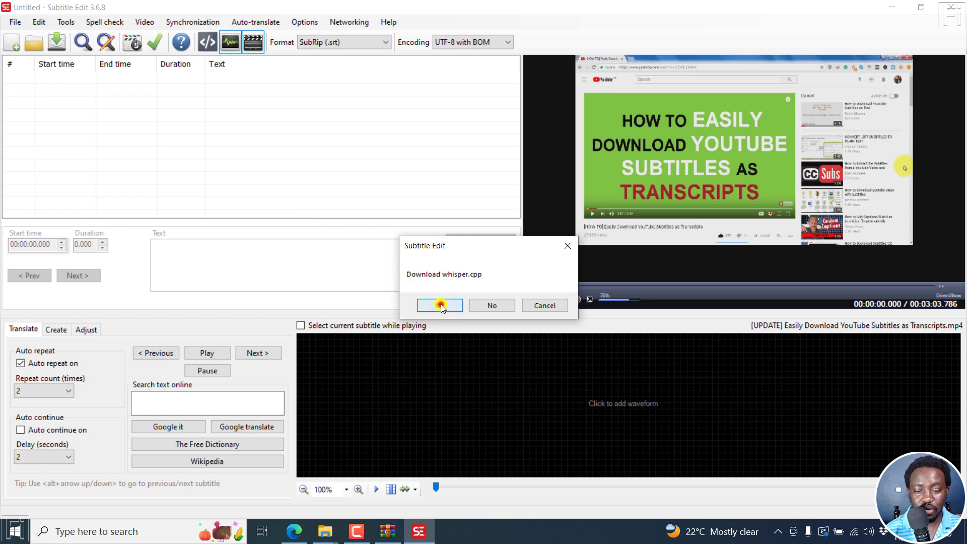
Step: Accept the whisper.cpp download, reaching the Audio to text window with English as language
left_click(439, 304)
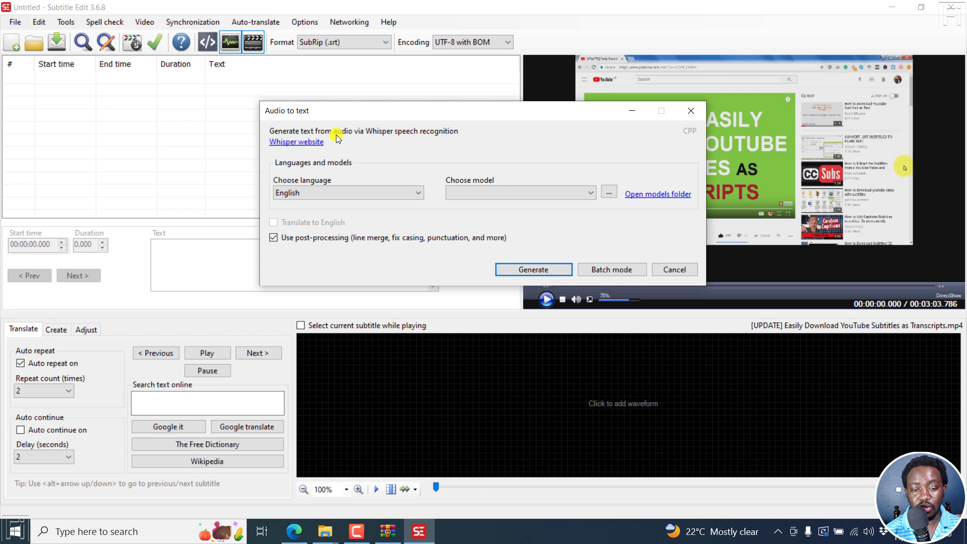
mouse_move(447, 139)
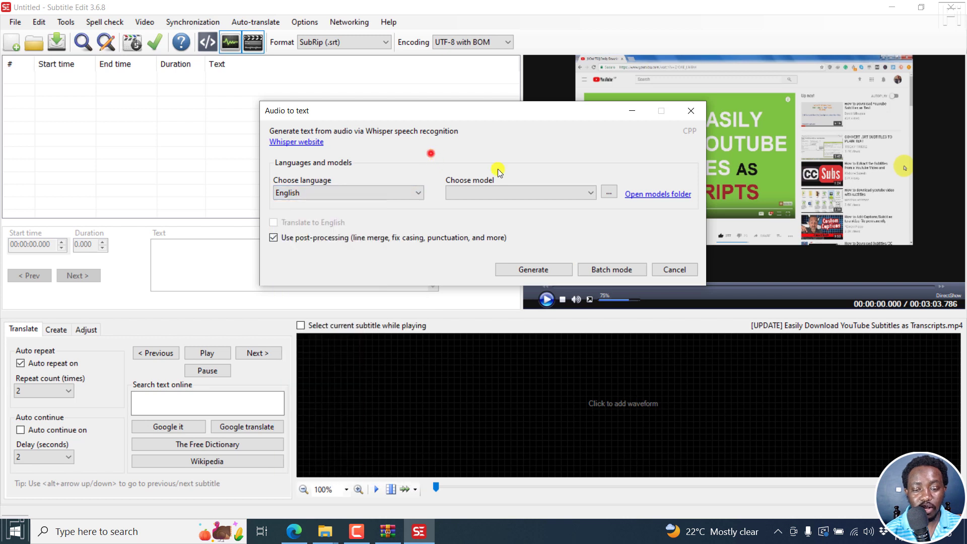
left_click(517, 193)
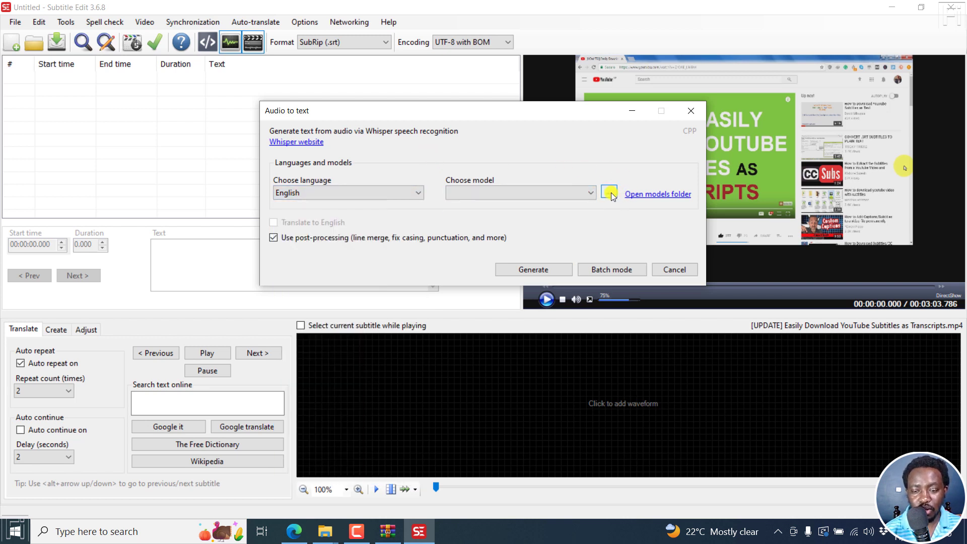
Step: Download the Whisper base (142 MB) model as the chosen transcription model
left_click(609, 193)
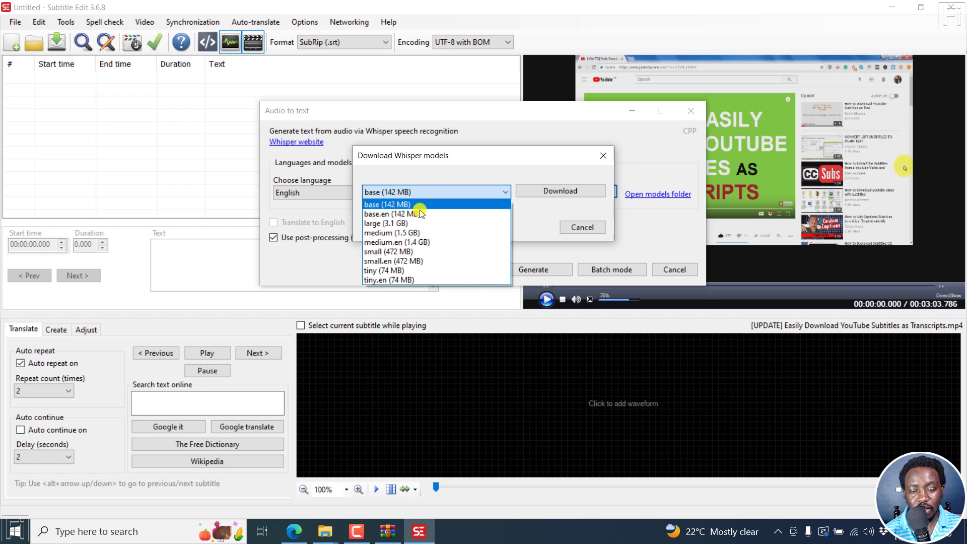
mouse_move(394, 214)
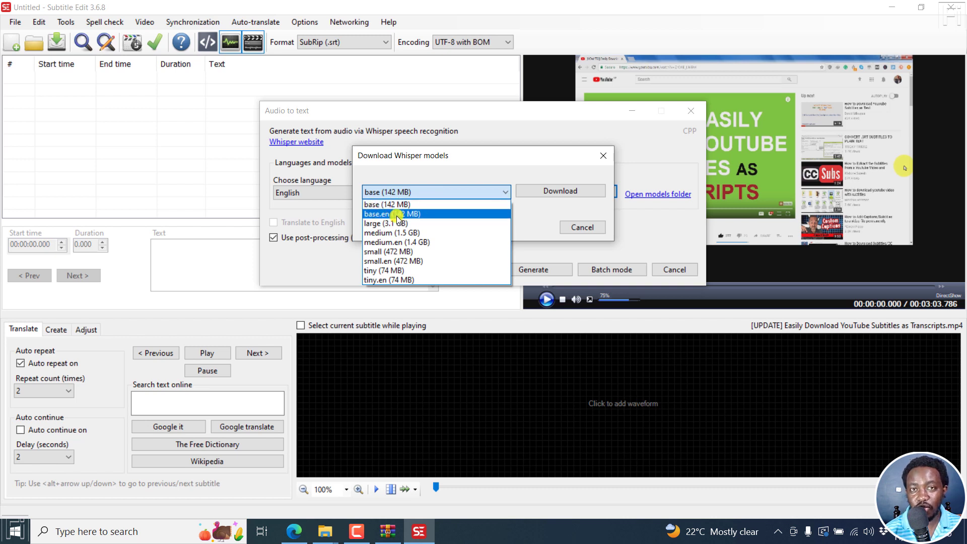
mouse_move(386, 204)
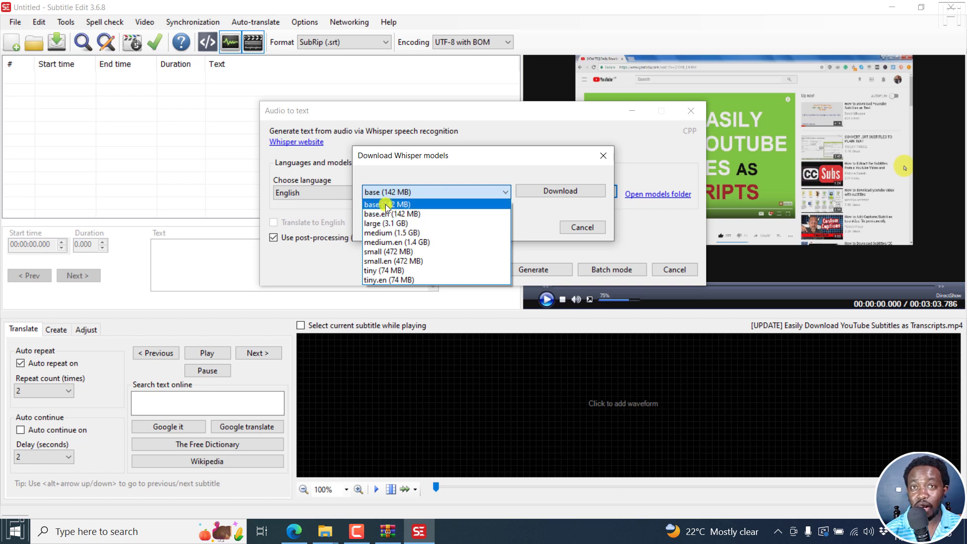
mouse_move(395, 224)
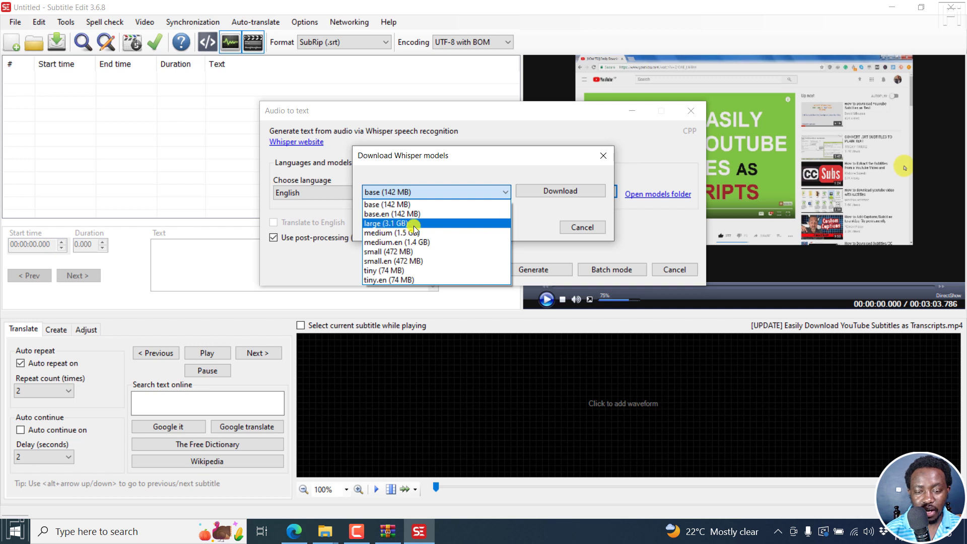
mouse_move(462, 241)
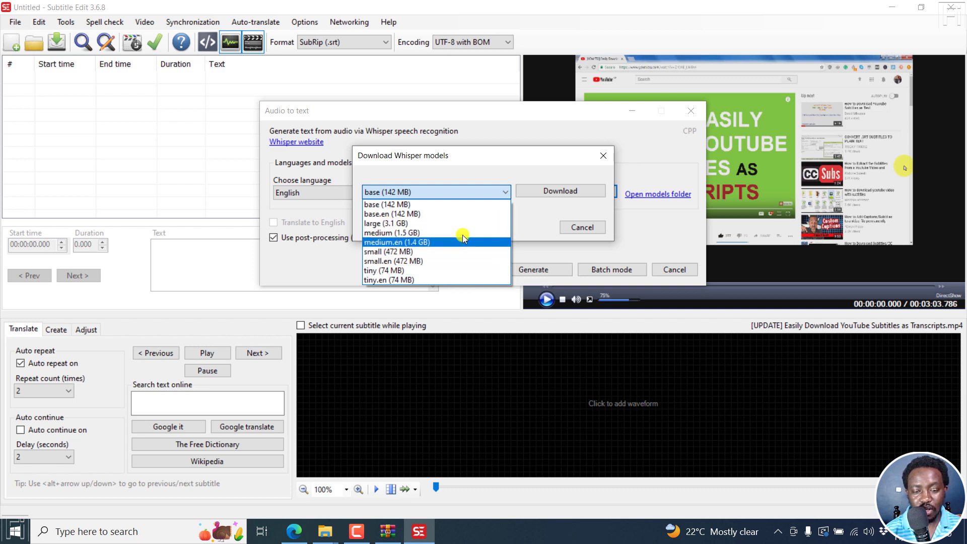
left_click(560, 190)
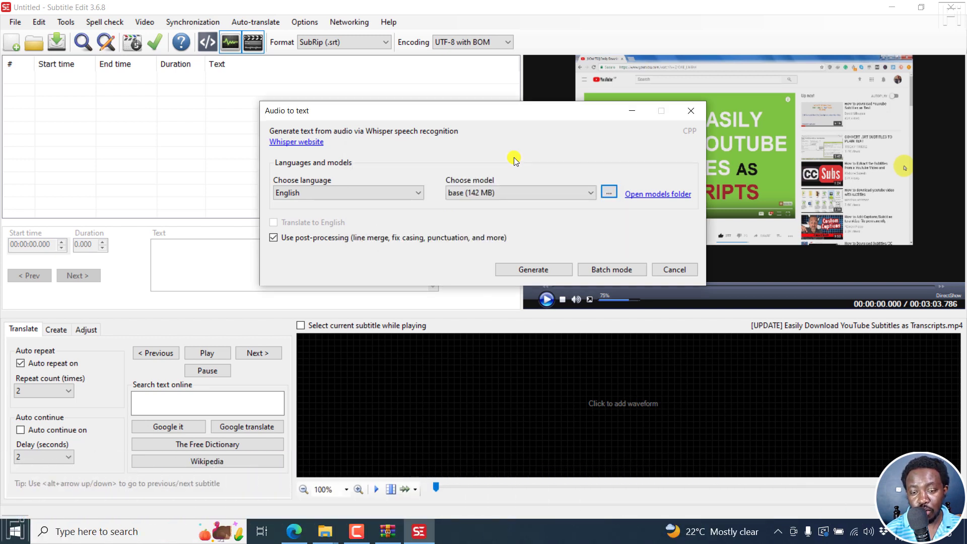
mouse_move(507, 134)
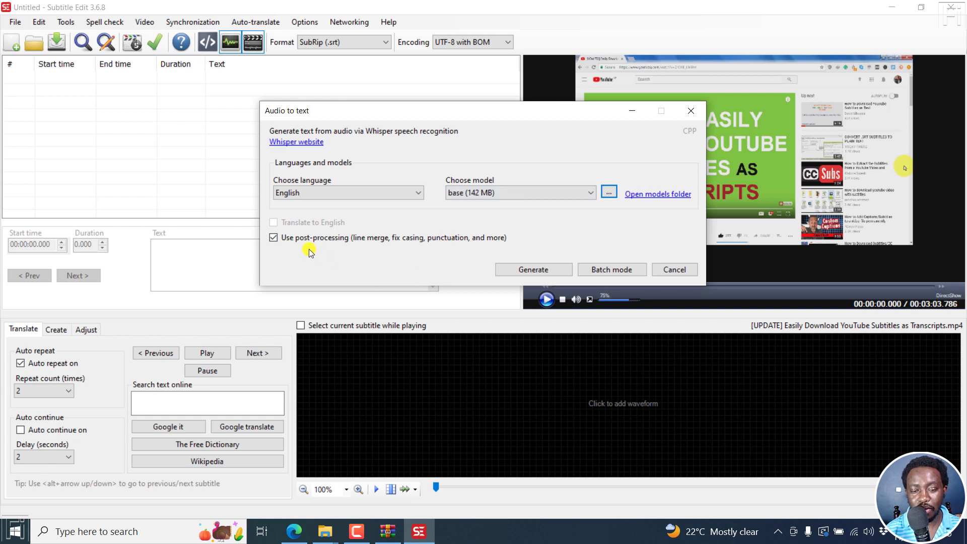
mouse_move(354, 245)
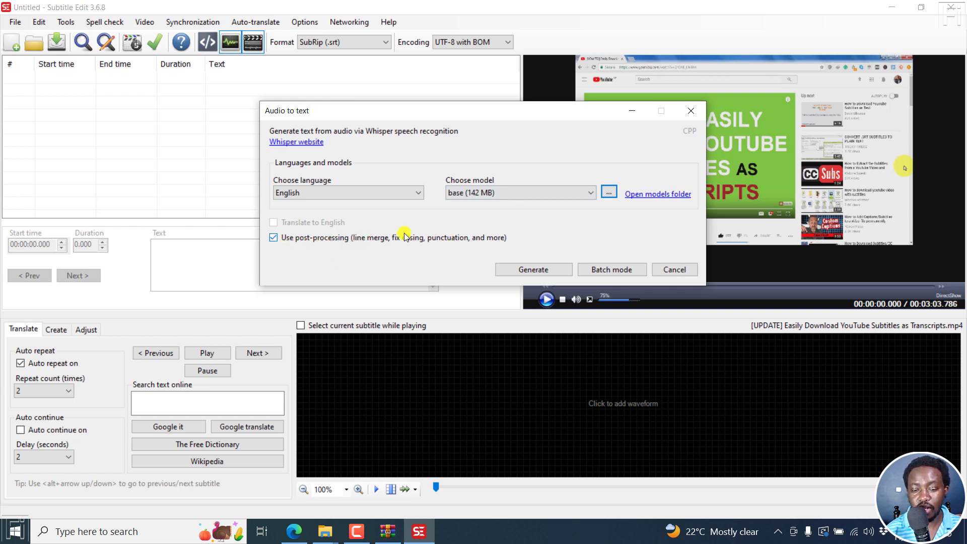
mouse_move(508, 255)
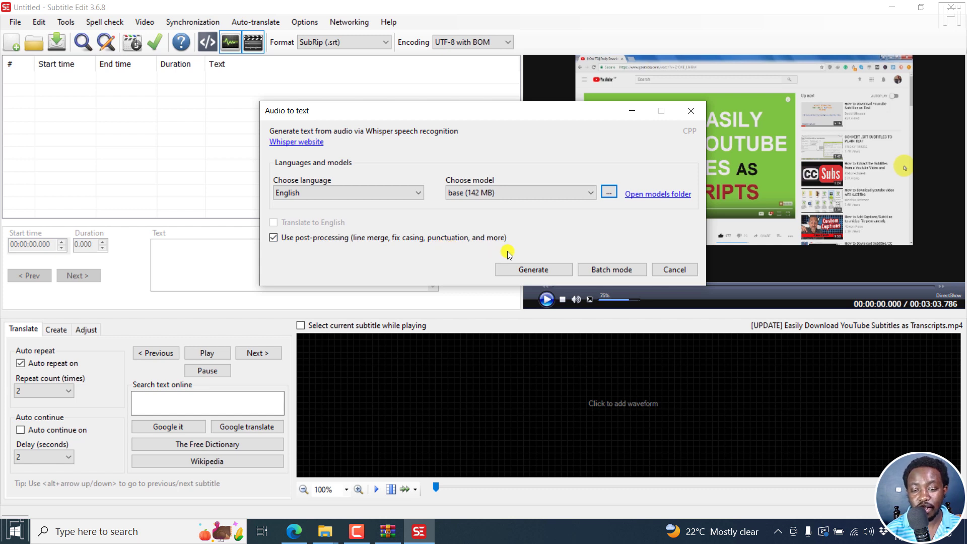
mouse_move(940, 291)
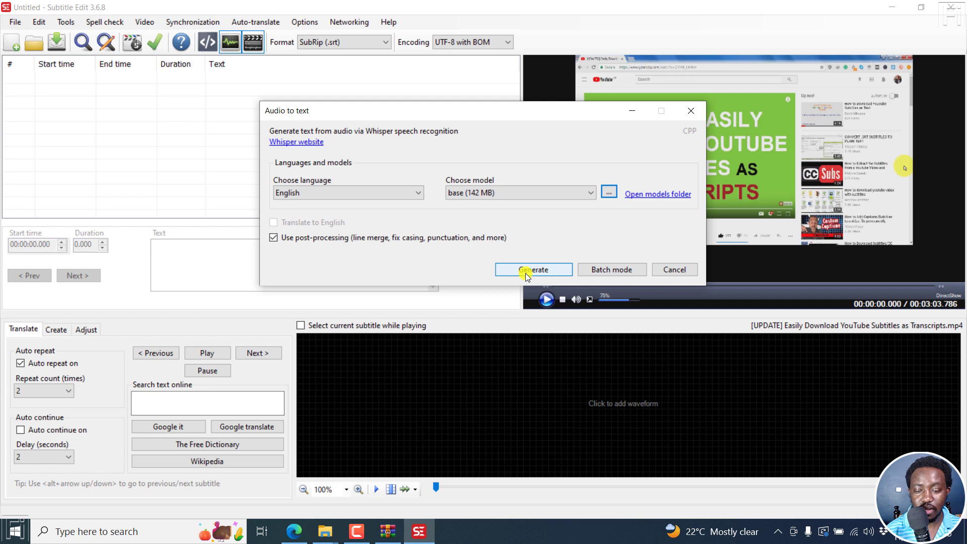
Step: Generate the Whisper transcription of the video's audio into timed subtitle lines
left_click(532, 270)
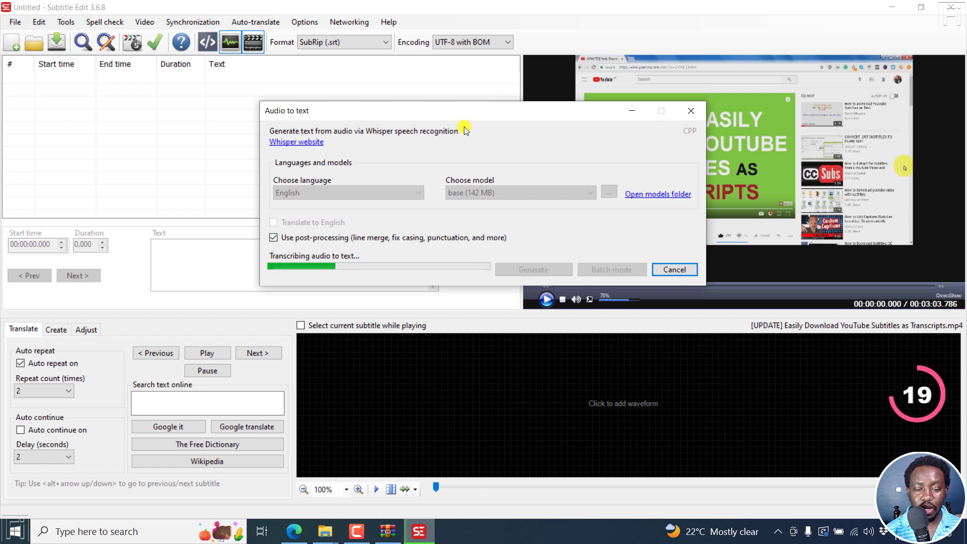
mouse_move(462, 282)
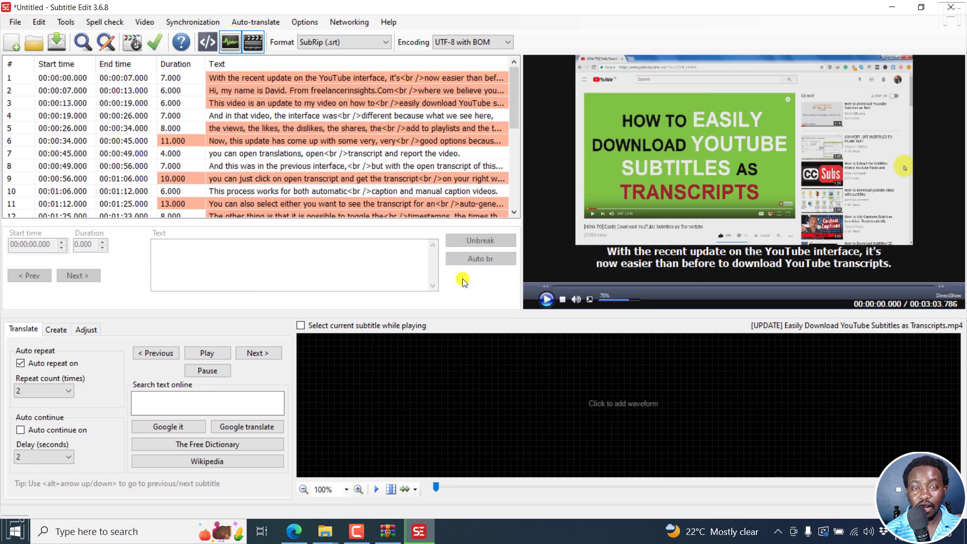
mouse_move(512, 356)
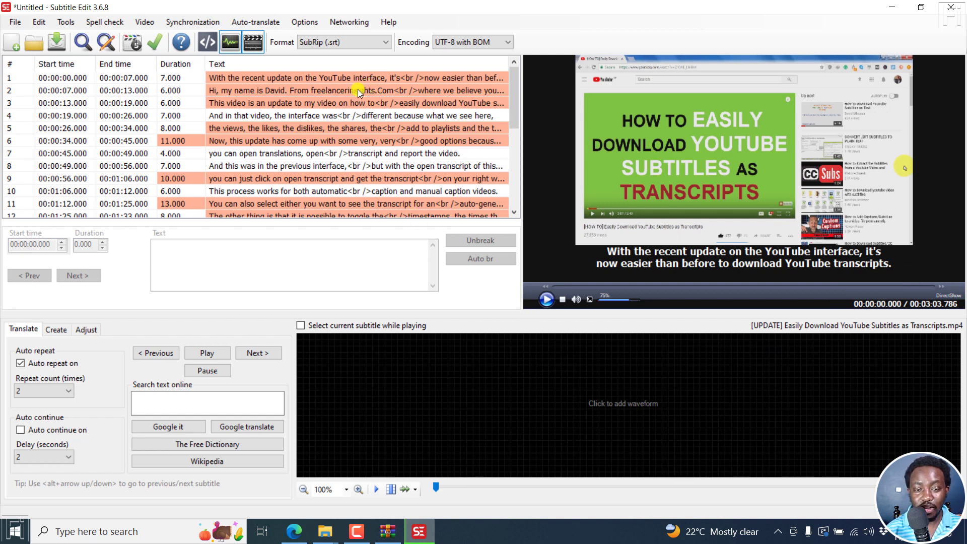
Step: Add the audio waveform under the transcribed subtitles and pause the video preview
left_click(621, 403)
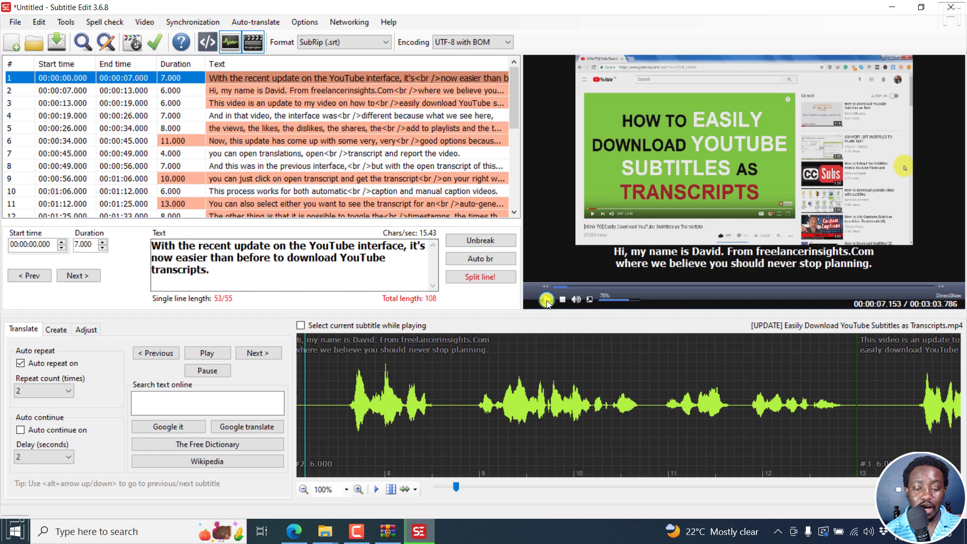
left_click(293, 530)
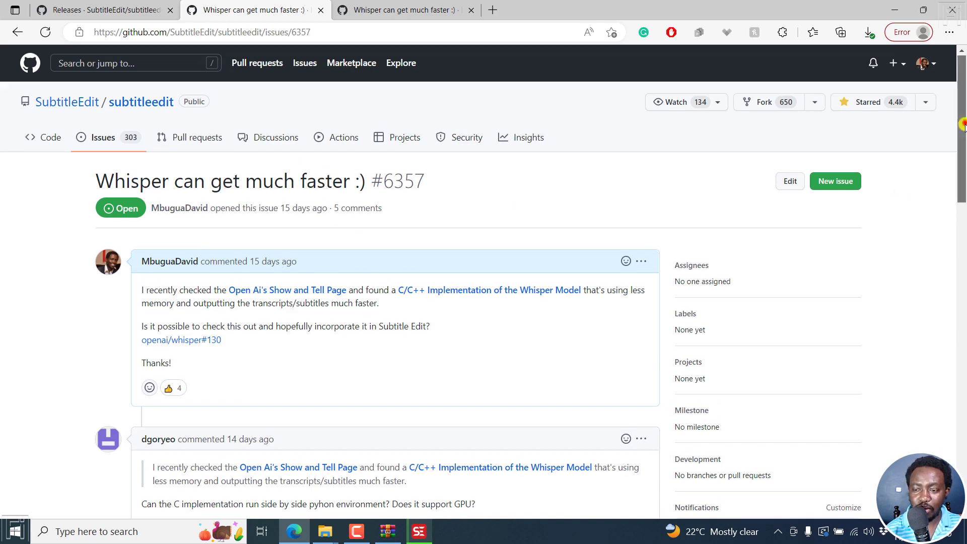
Step: Scroll the GitHub issue before returning to Subtitle Edit
scroll("down", 3)
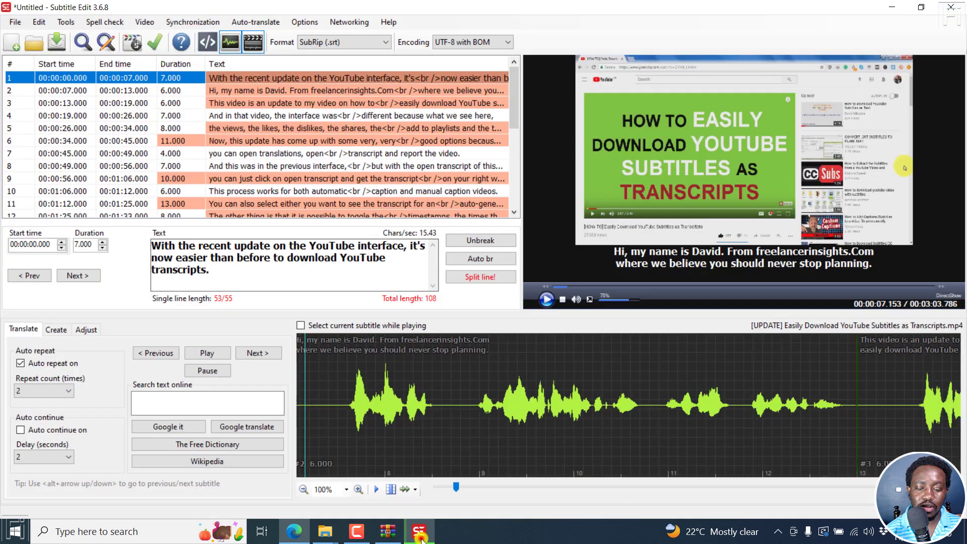
mouse_move(505, 321)
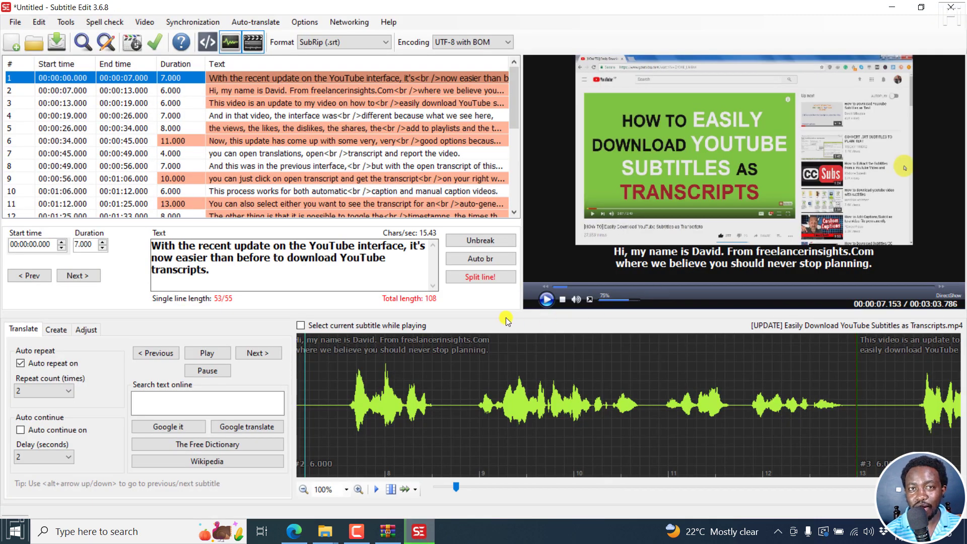